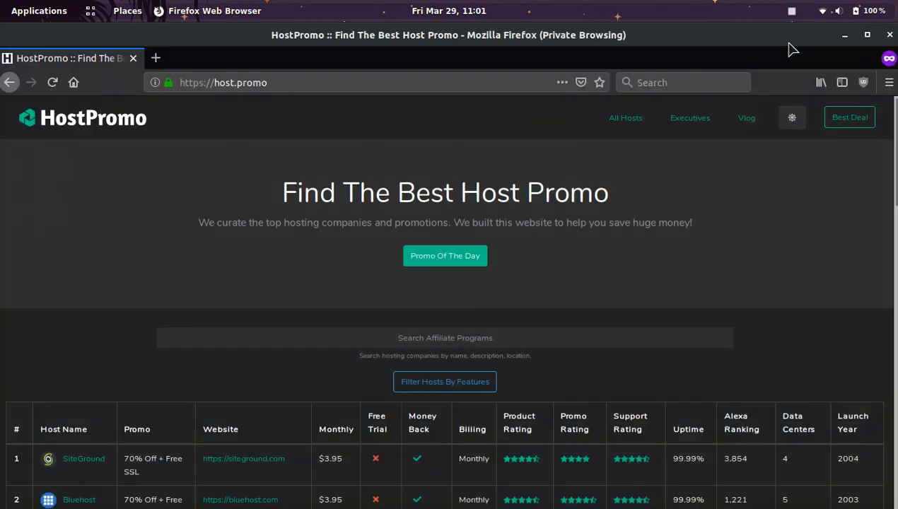
Scroll down the HostPromo hosting comparison table in Firefox.
scroll(down, 3)
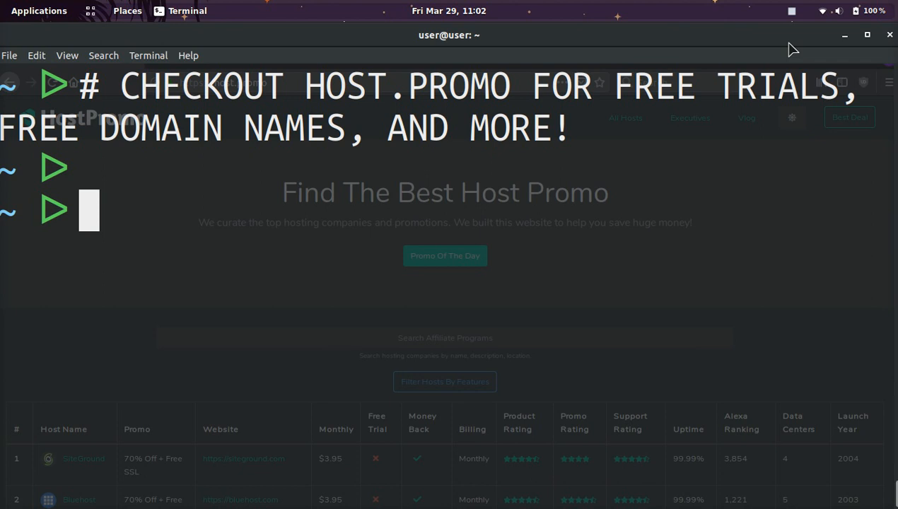
Run 'nautilus ~/Downloads/' to show Downloads in Files, then interrupt it with Ctrl+C.
text(nautilus)
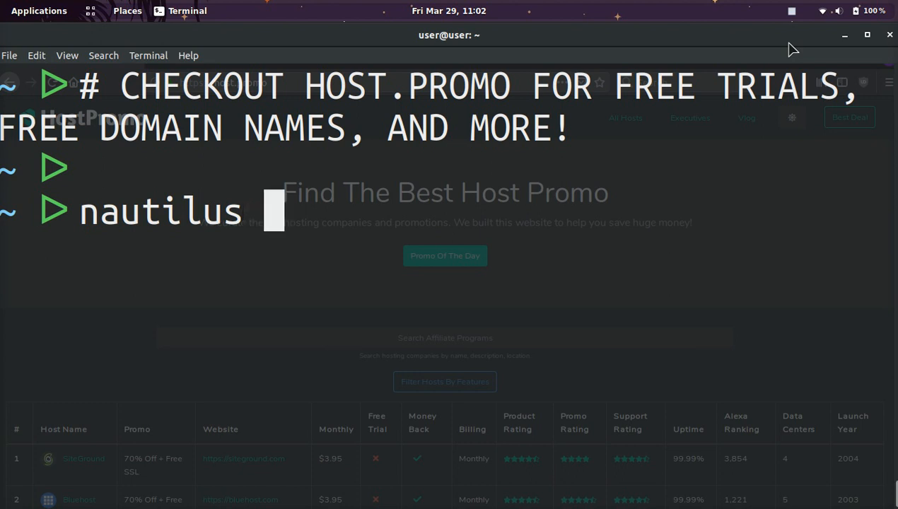
text(~/Downloads/)
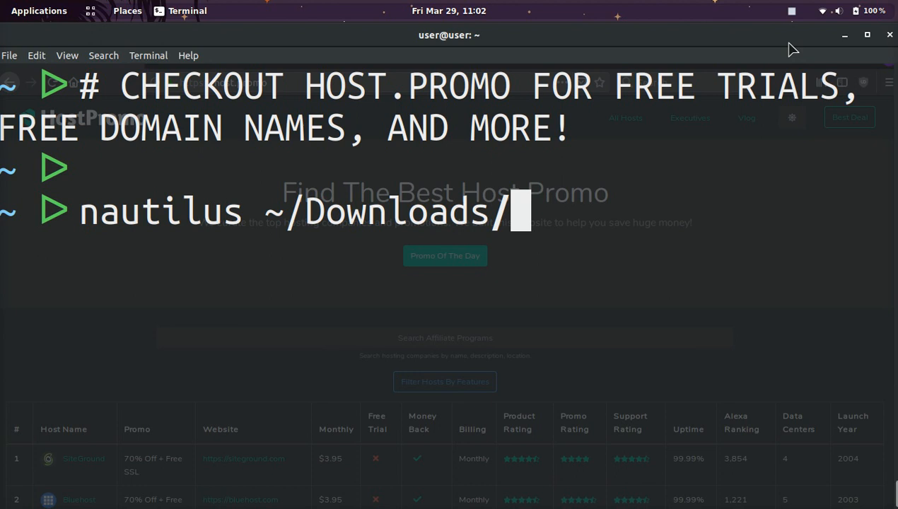
key(Return)
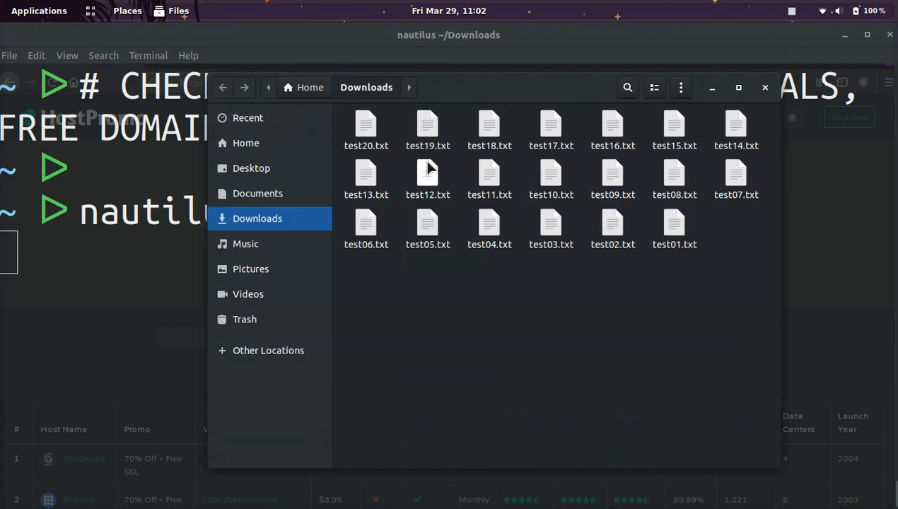
mouse_move(762, 63)
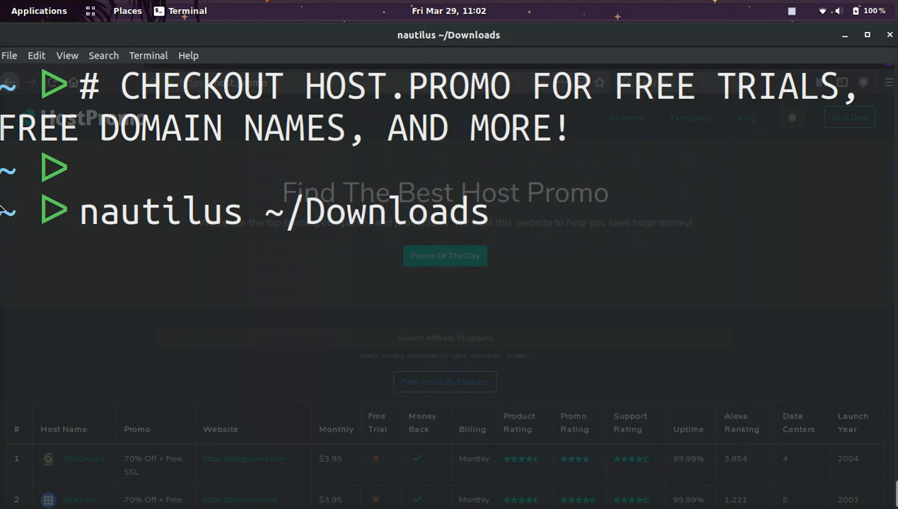
mouse_move(390, 268)
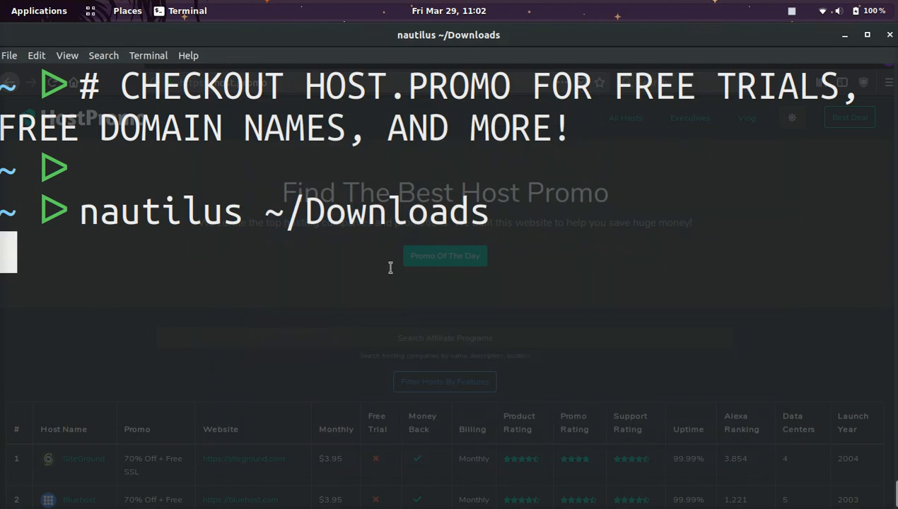
key(ctrl+c)
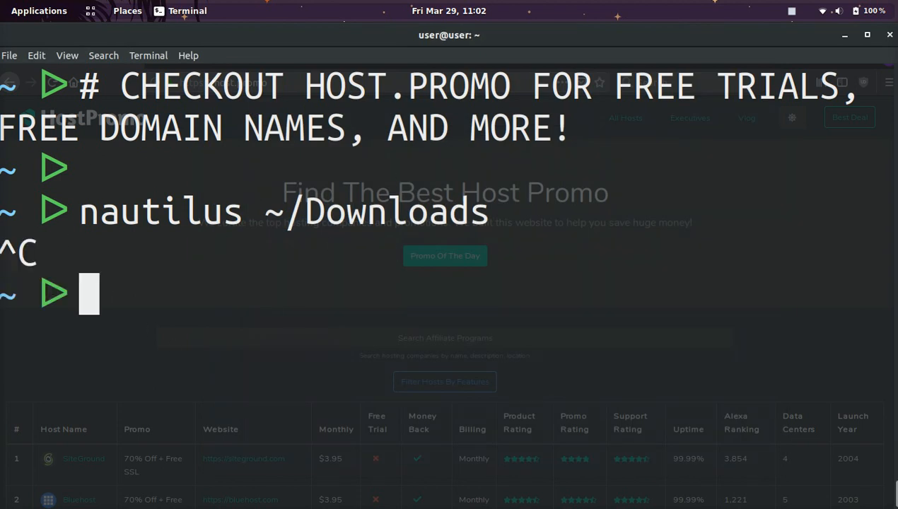
Run 'xdg-open Downloads/' and return to an empty prompt.
text(xdg-o)
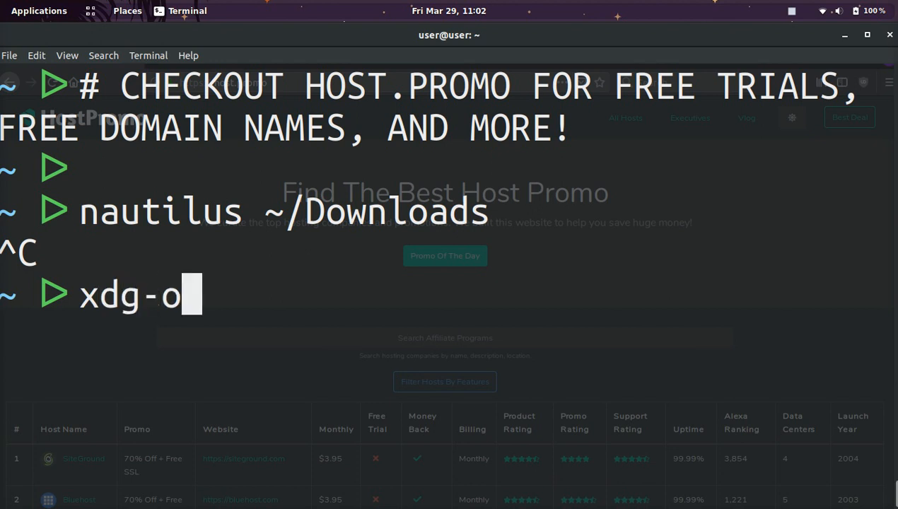
text(pen)
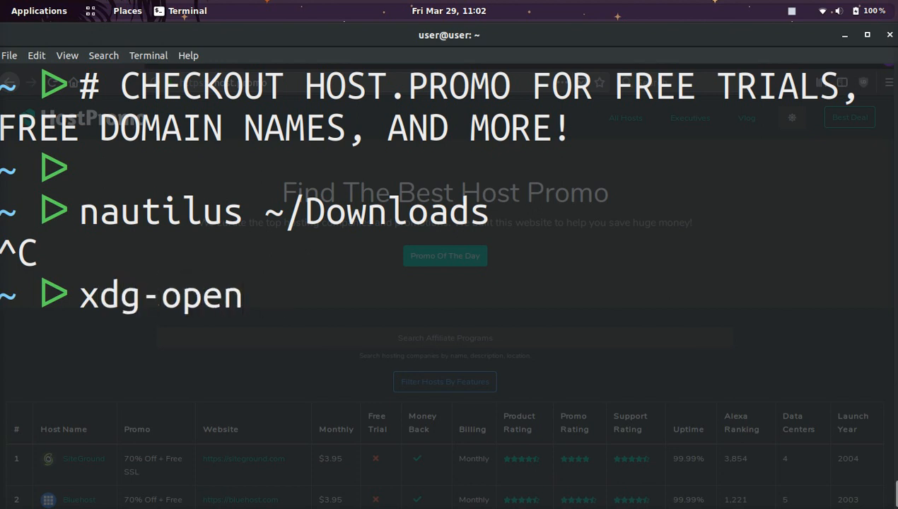
text(Downloads/)
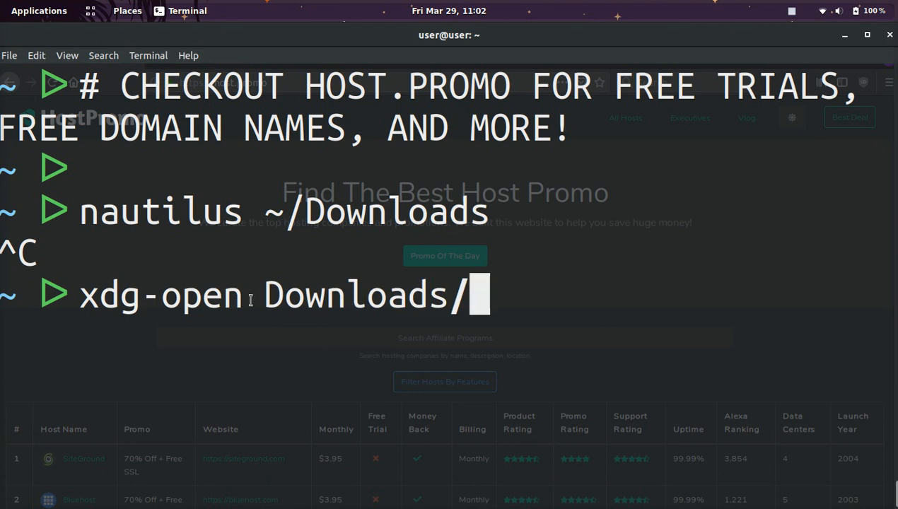
key(Return)
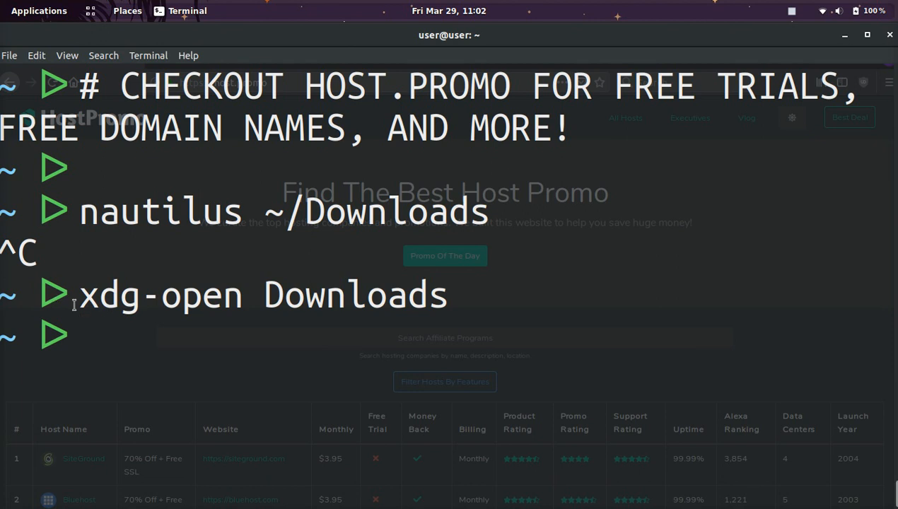
key(Return)
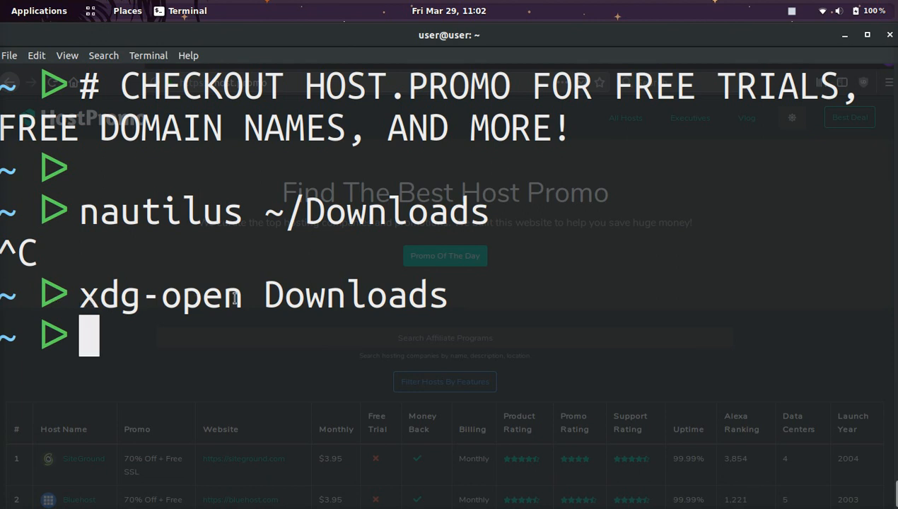